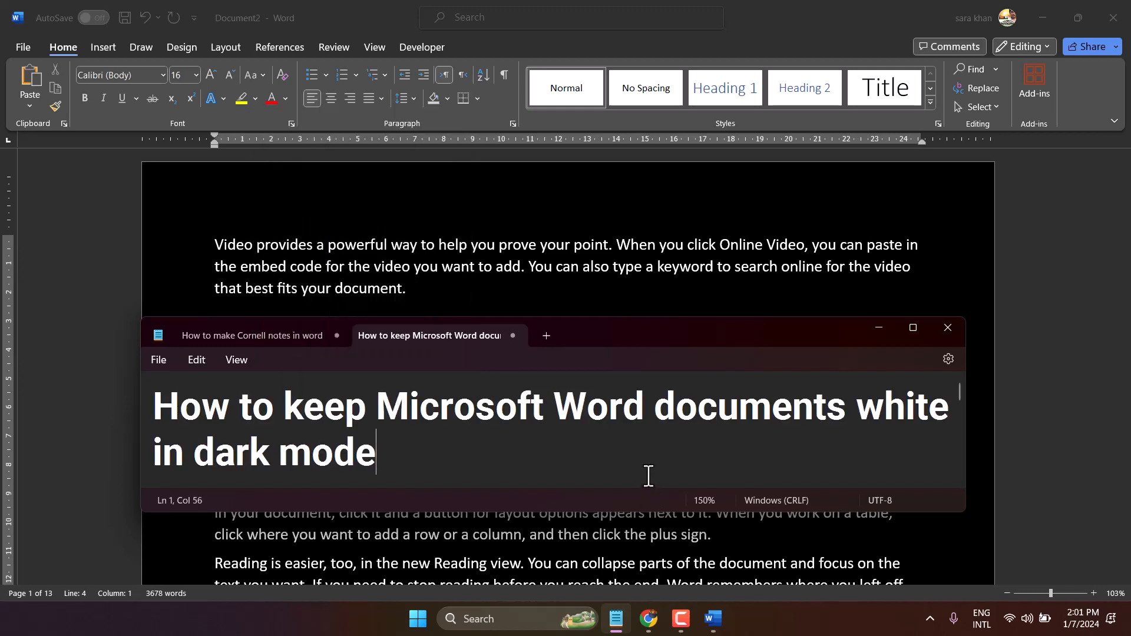
mouse_move(645, 459)
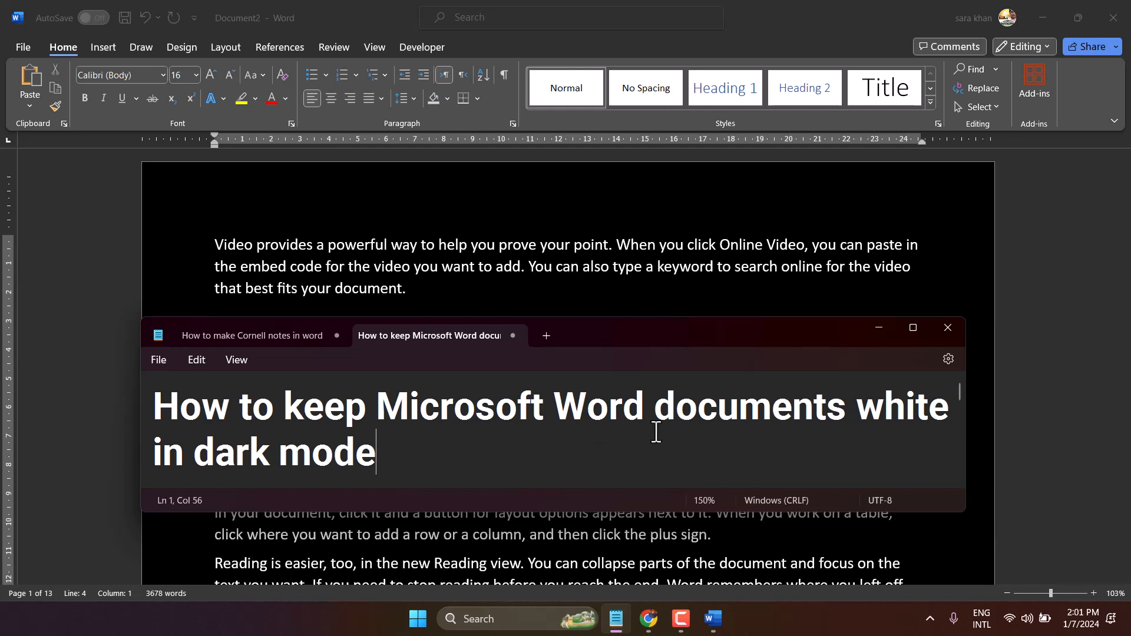
mouse_move(828, 320)
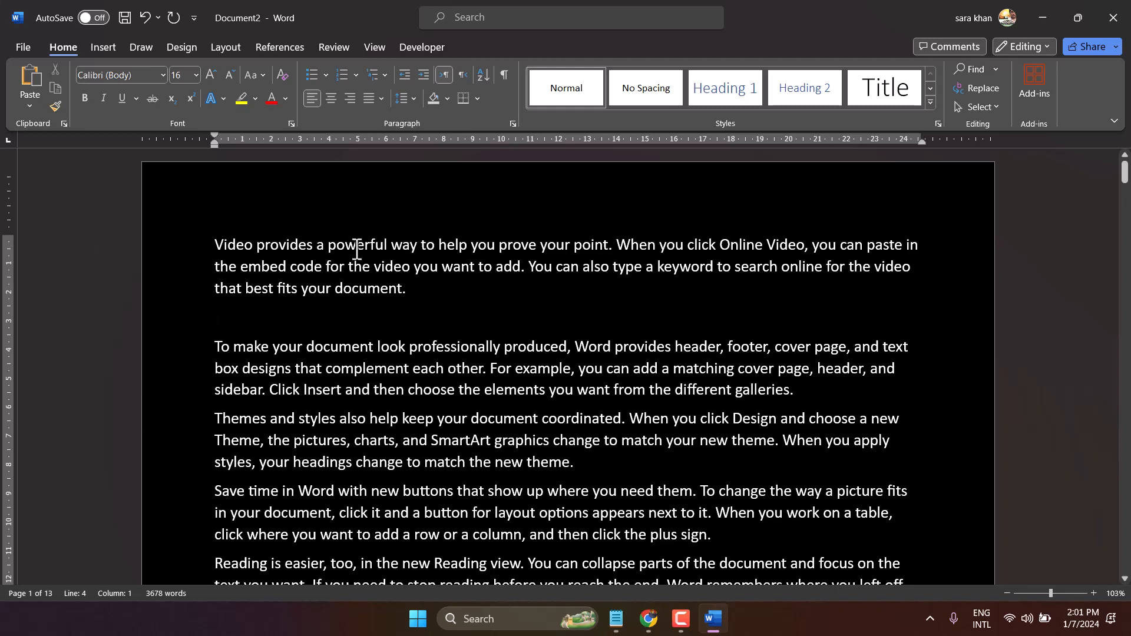
mouse_move(292, 58)
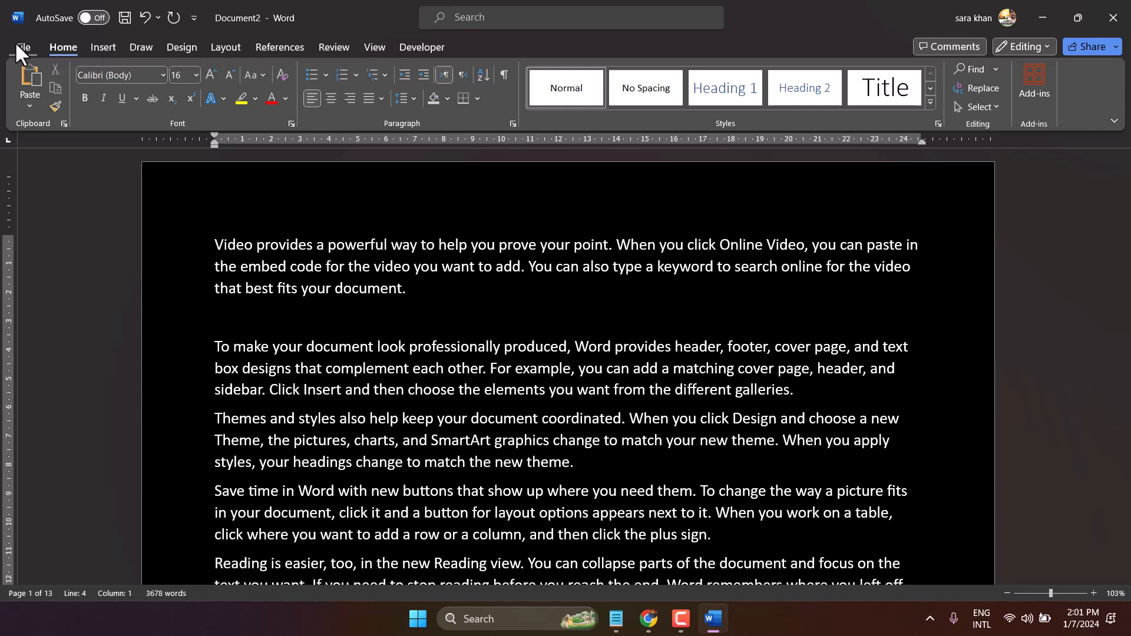
Step: Keep the Dark Gray Office theme and tick 'Never change the document page color' in Word Options
click(22, 47)
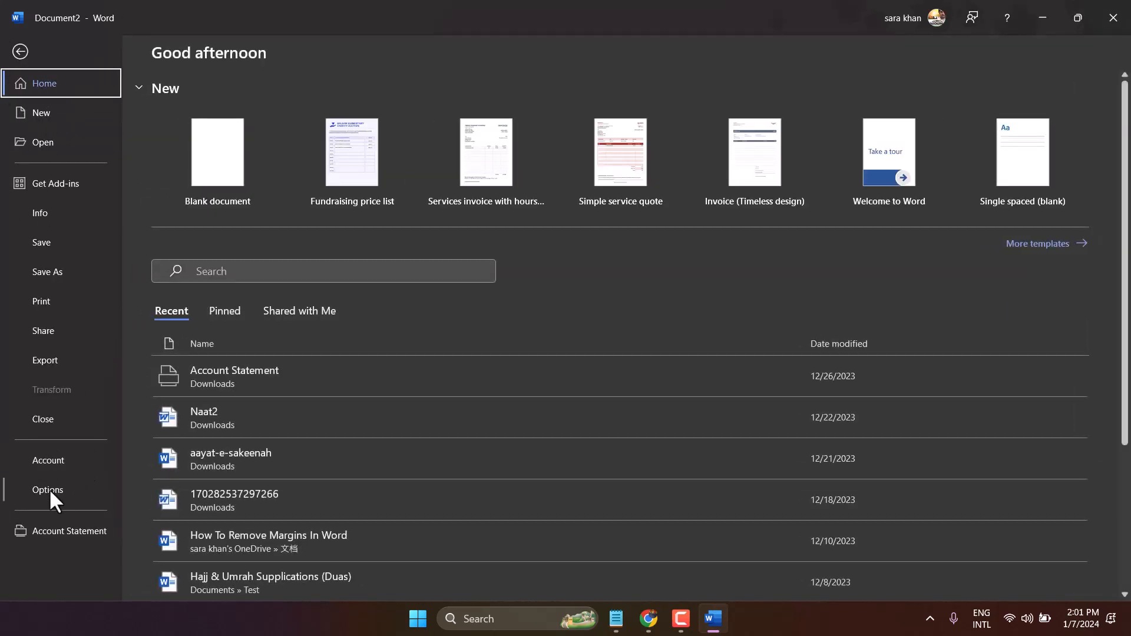
click(48, 490)
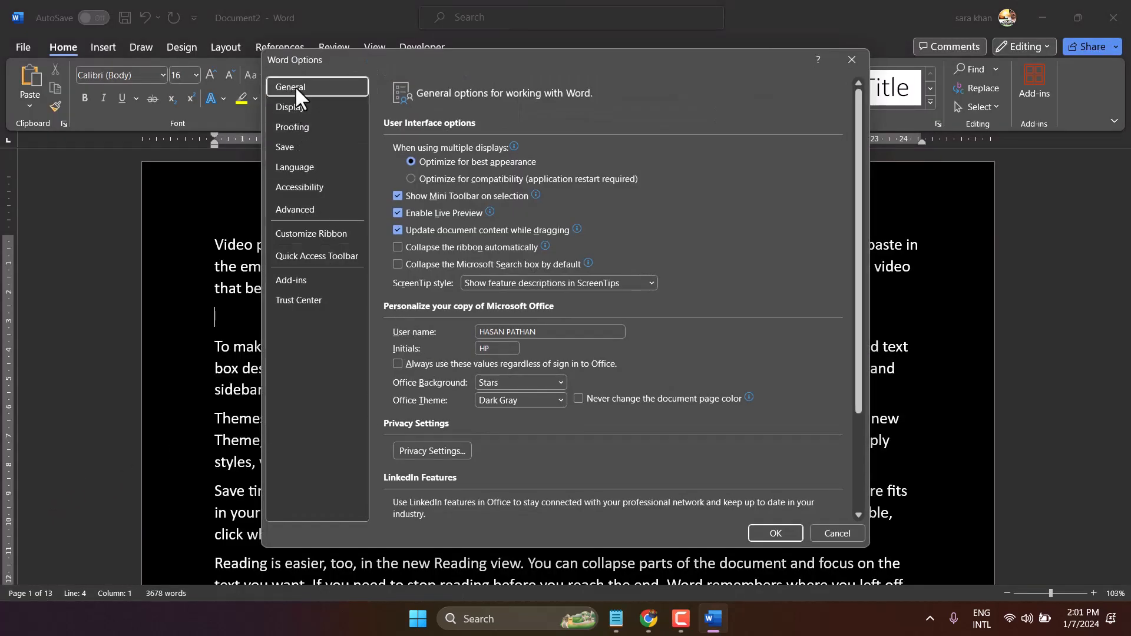
mouse_move(395, 411)
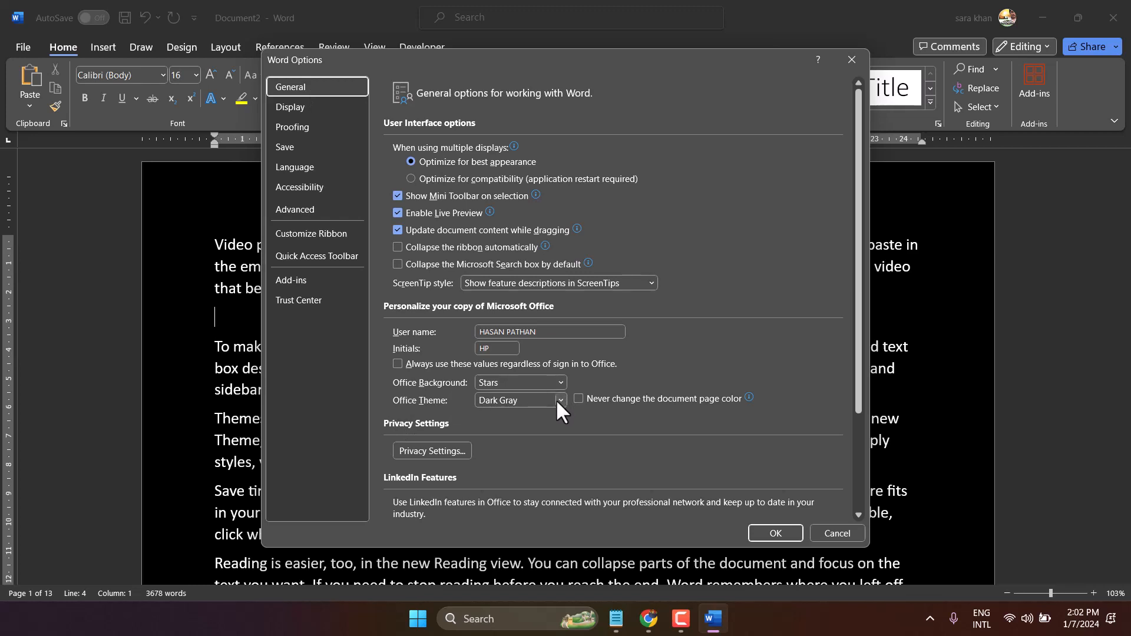
click(559, 399)
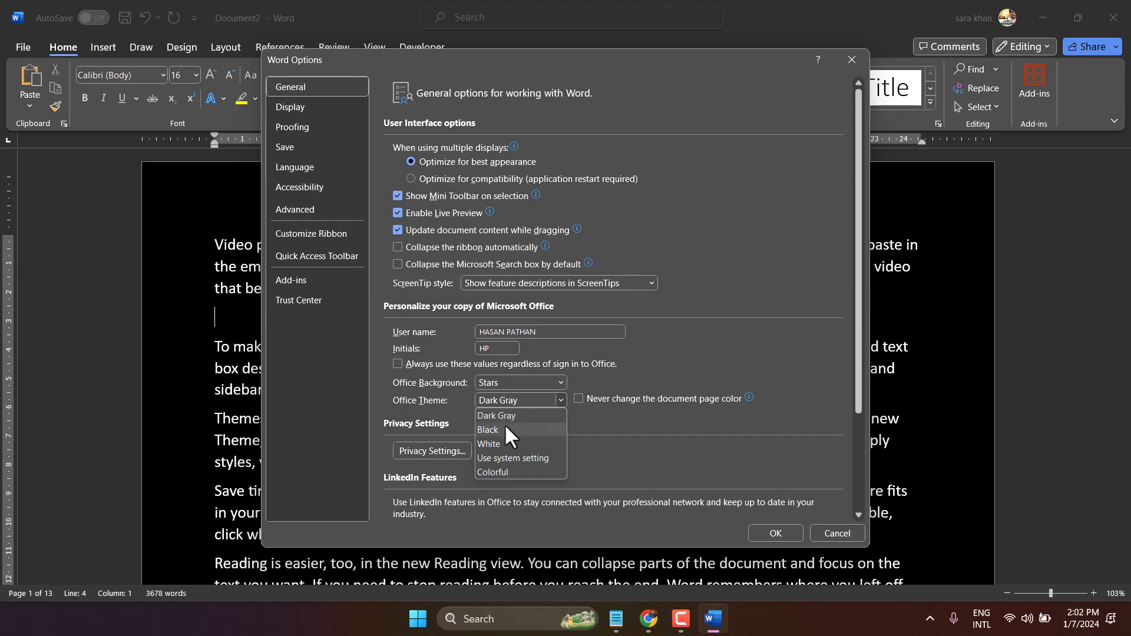
click(496, 416)
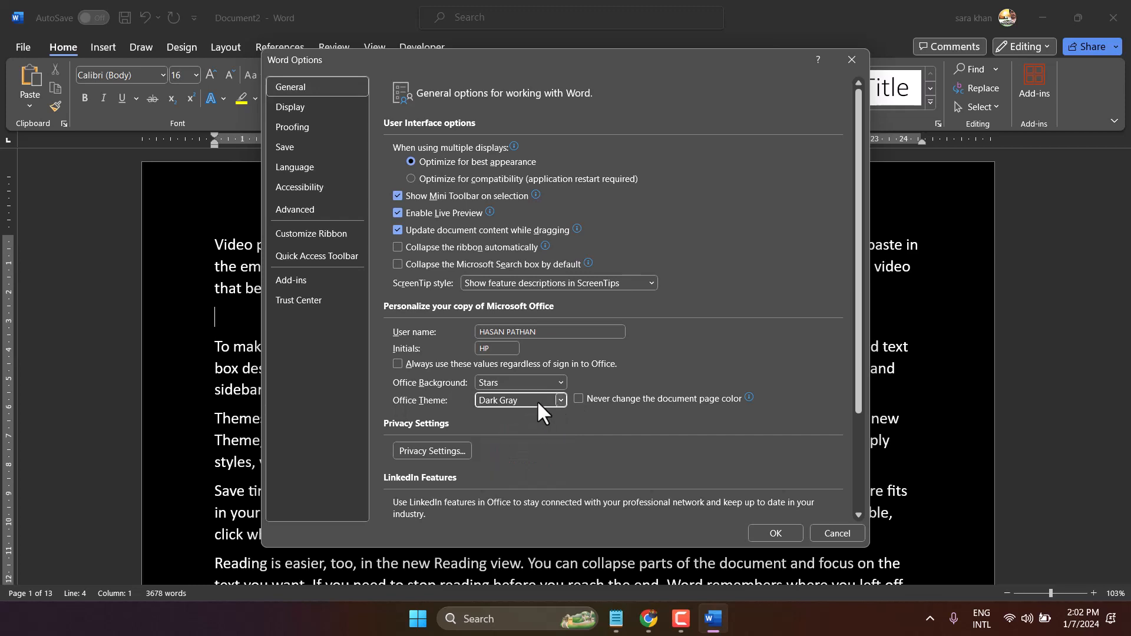
mouse_move(581, 409)
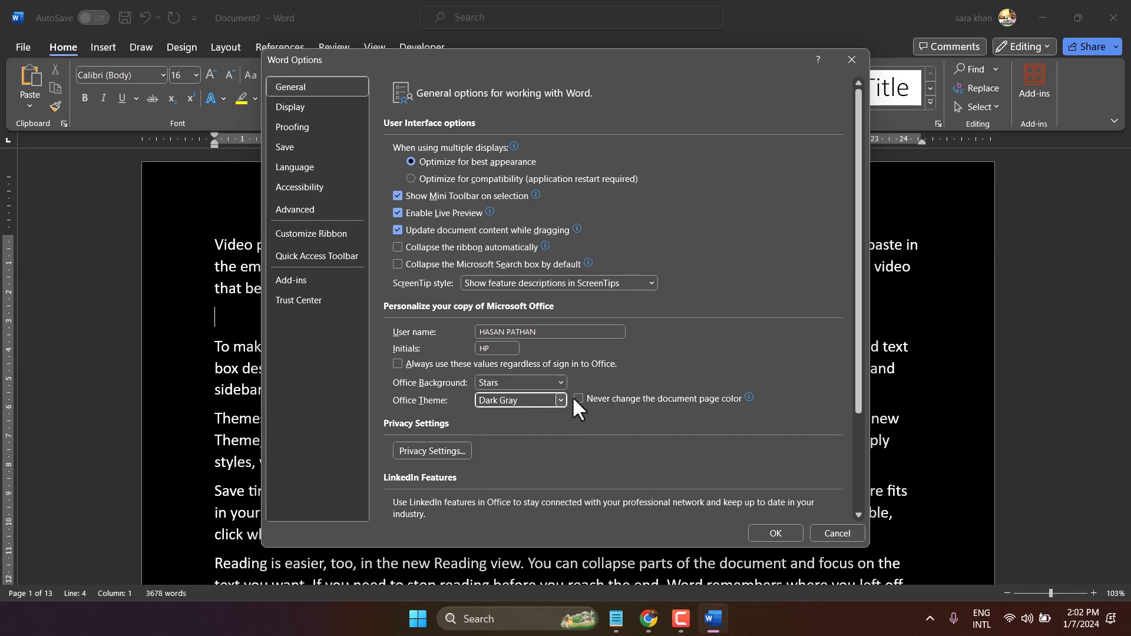
click(578, 398)
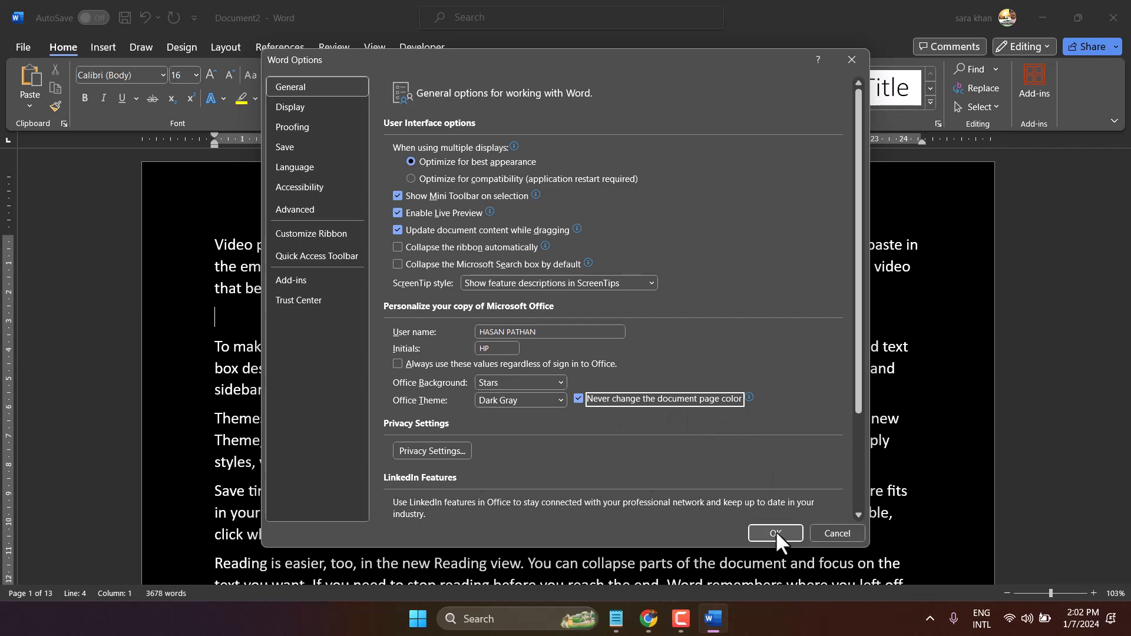
click(774, 533)
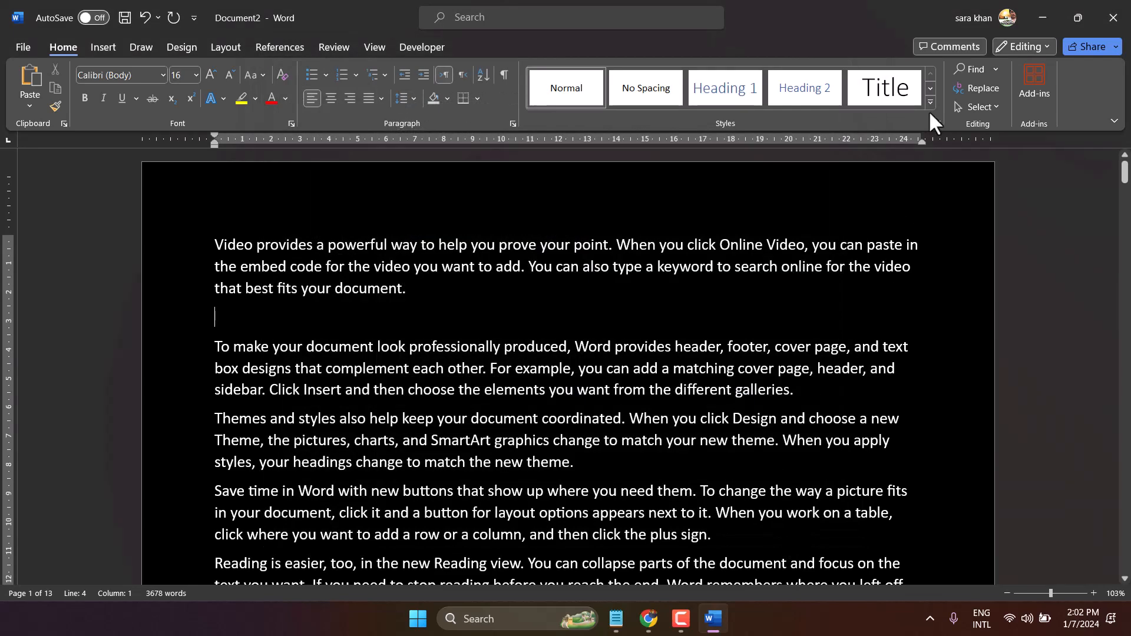
click(181, 47)
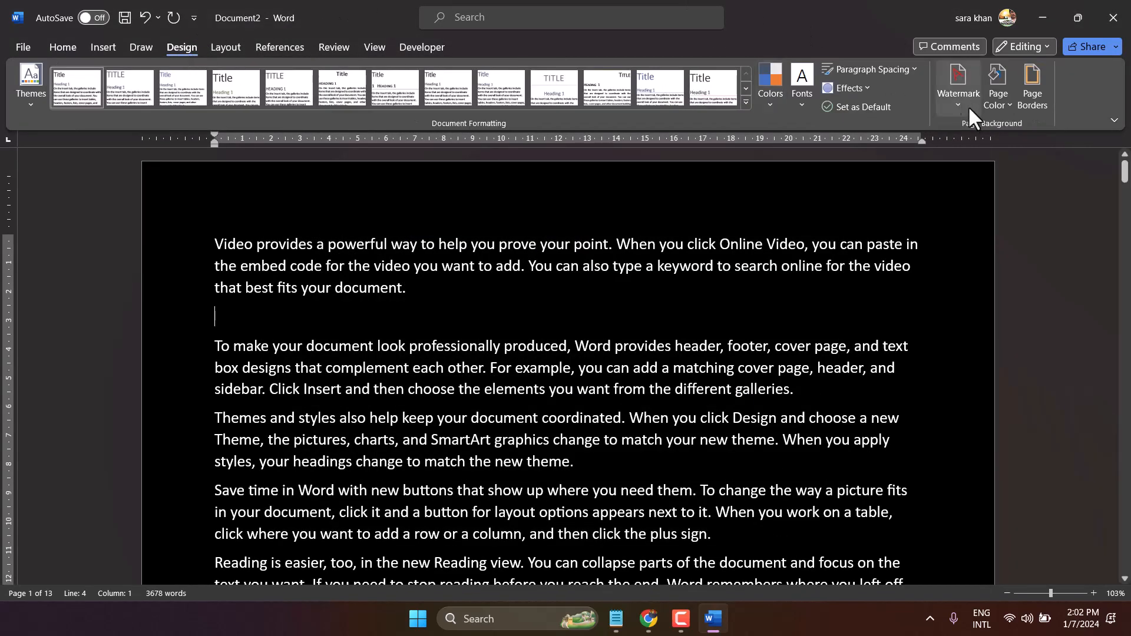
click(997, 87)
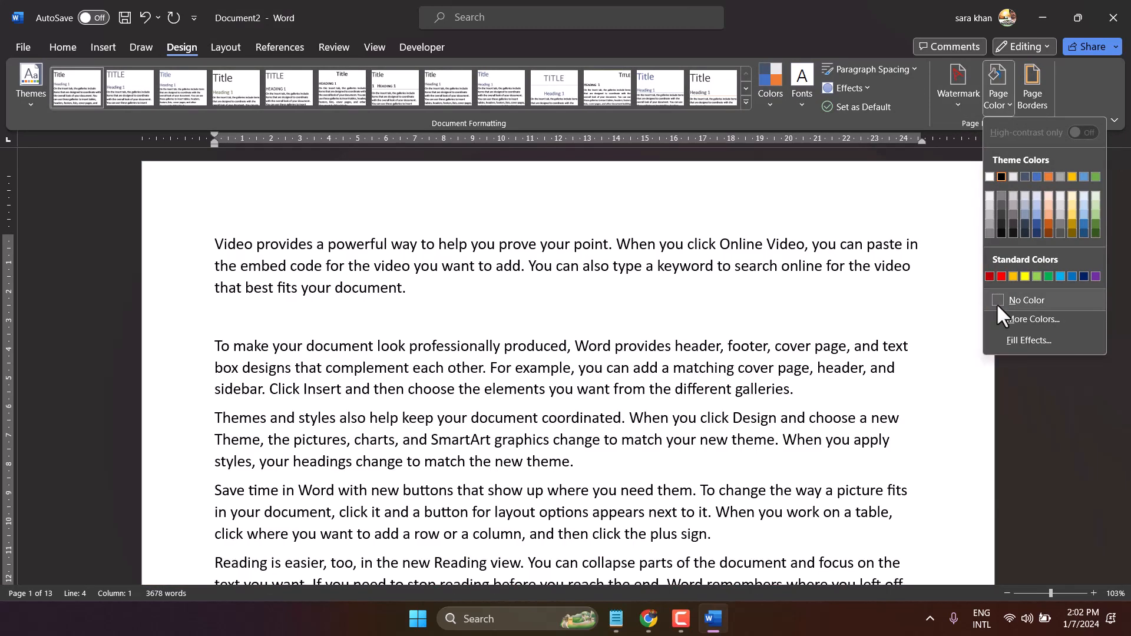
click(1000, 212)
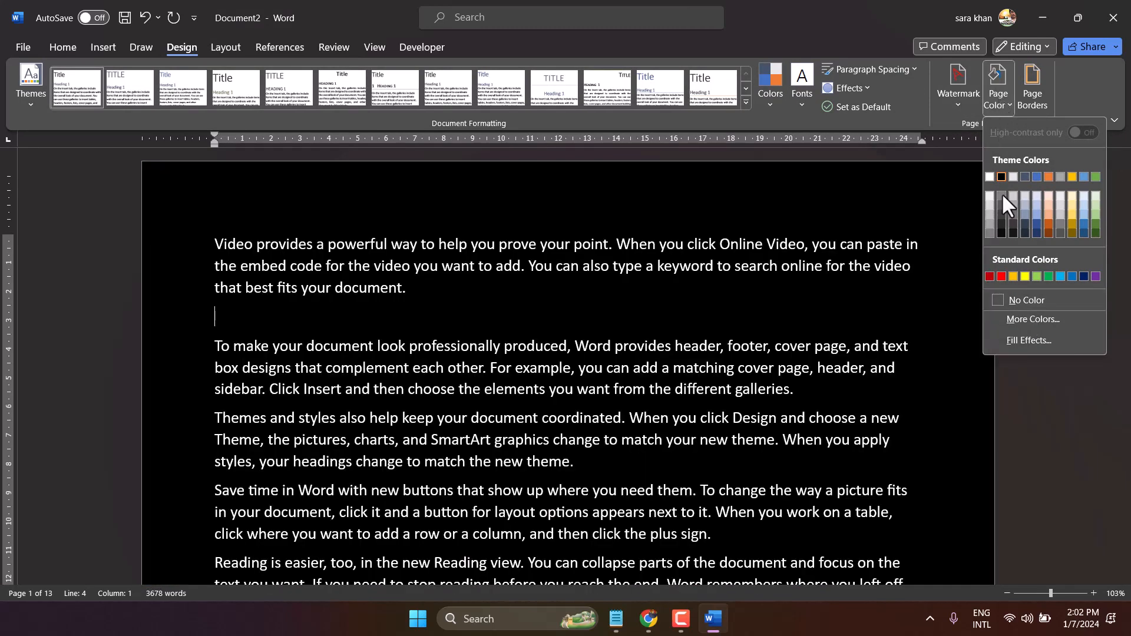
click(1024, 299)
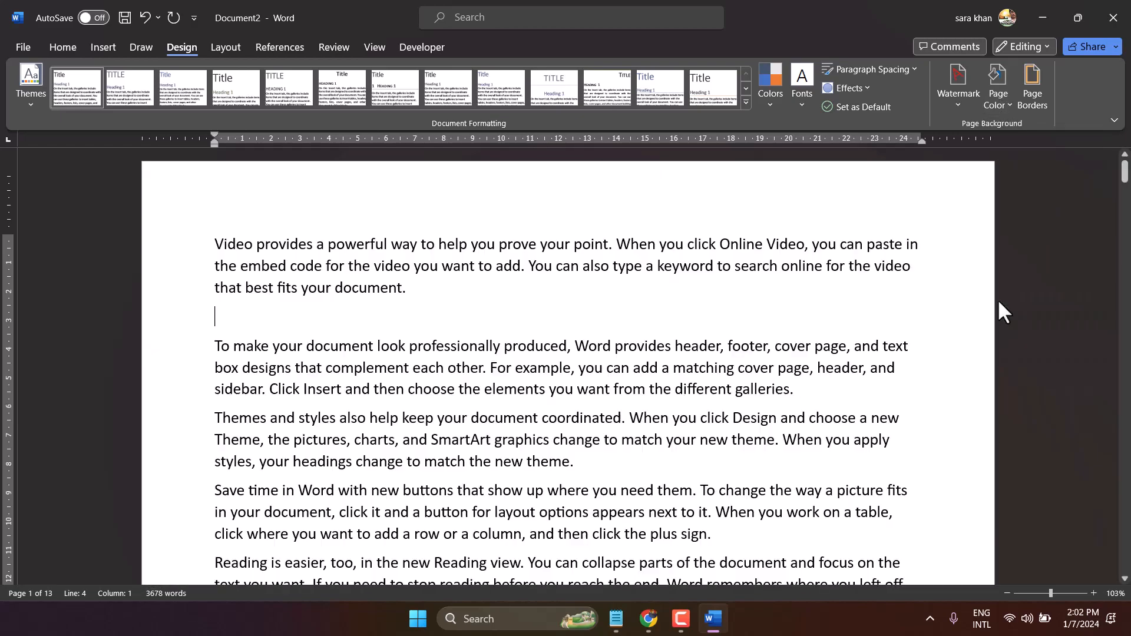
scroll(down, 3)
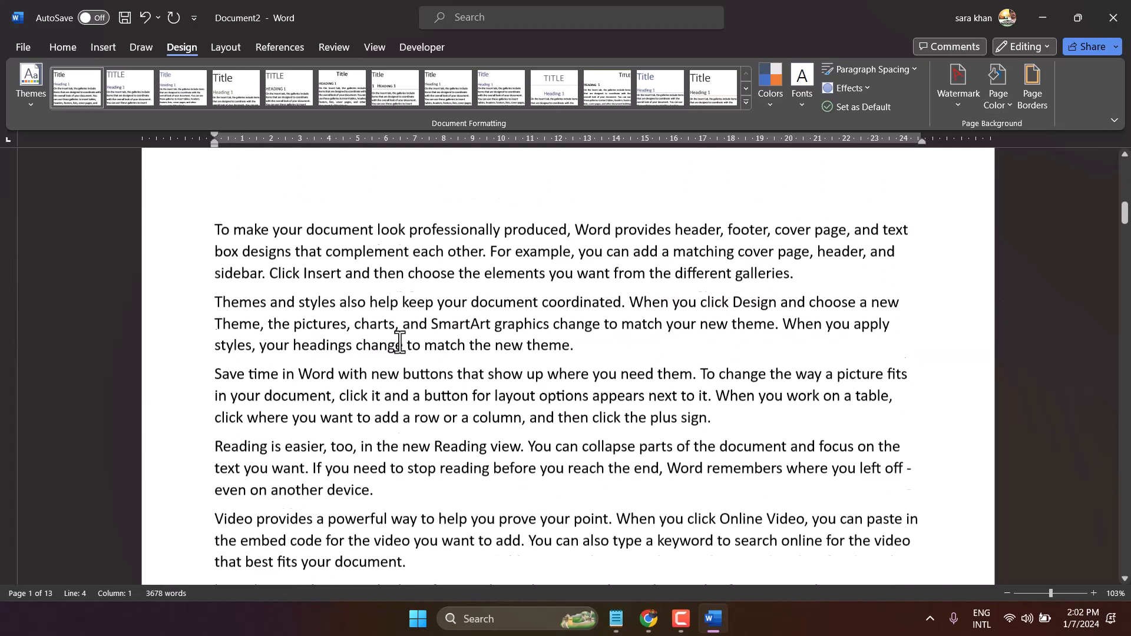
scroll(down, 3)
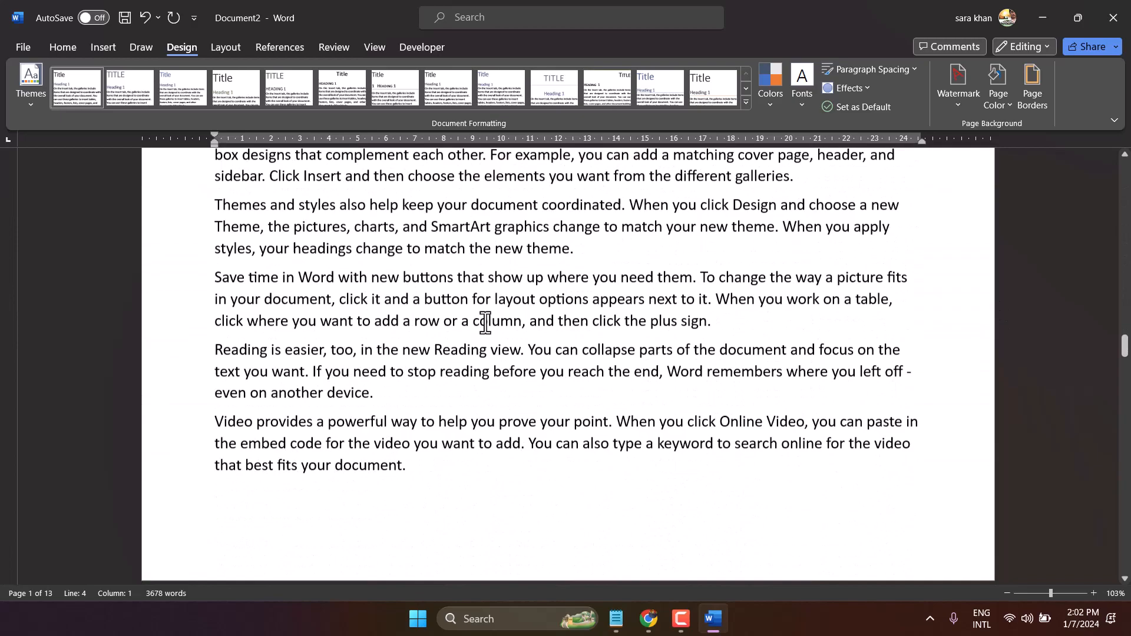
scroll(down, 3)
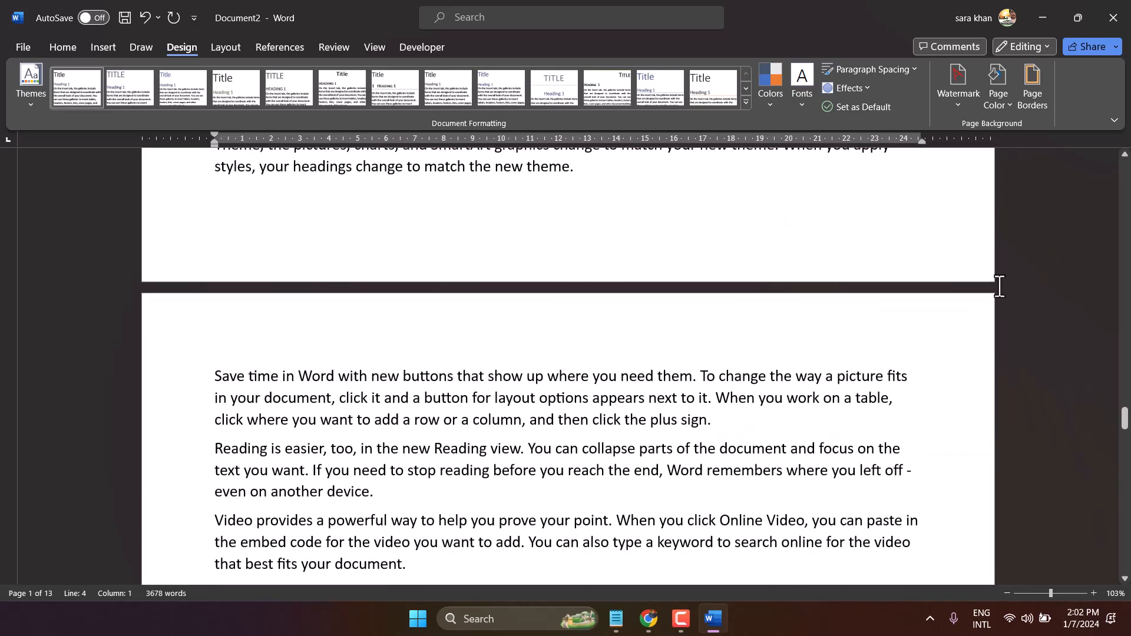
scroll(down, 3)
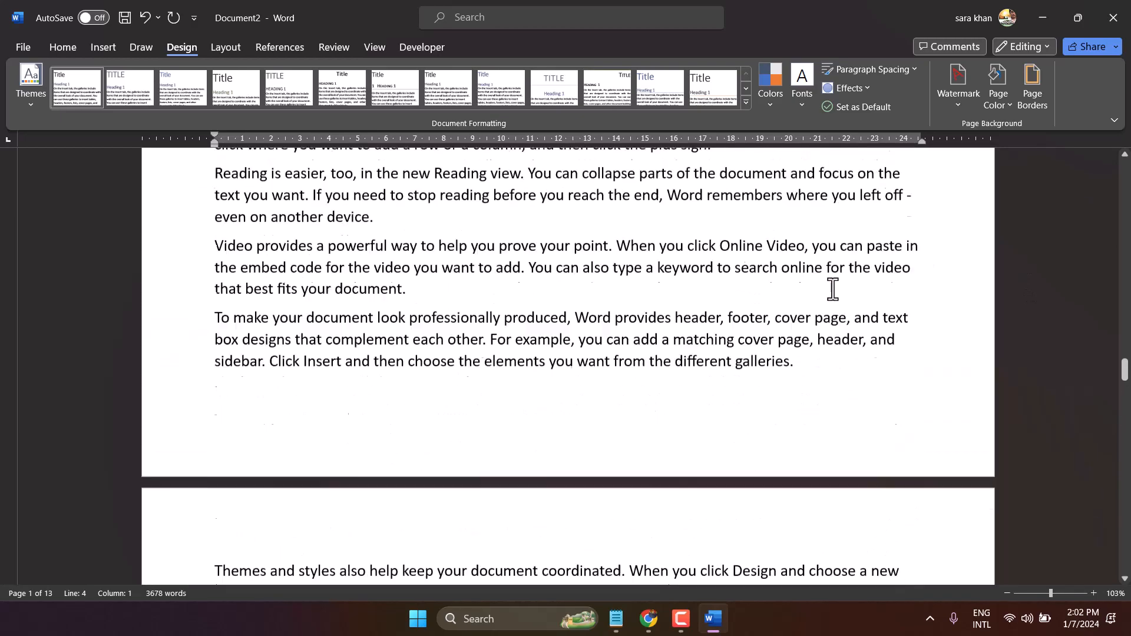
scroll(down, 3)
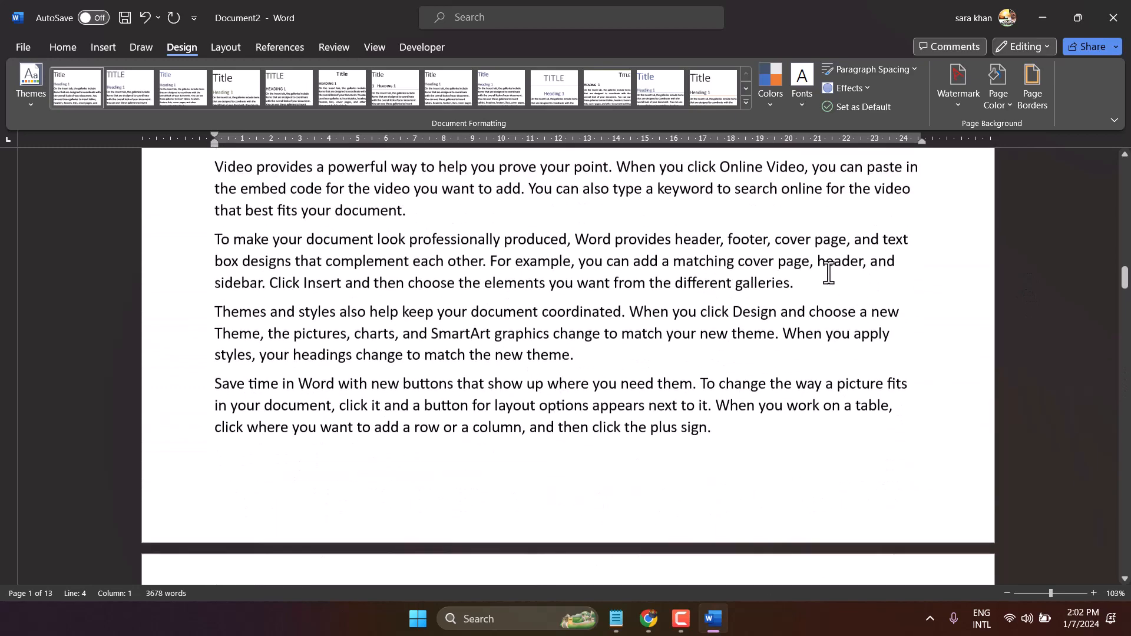
scroll(down, 3)
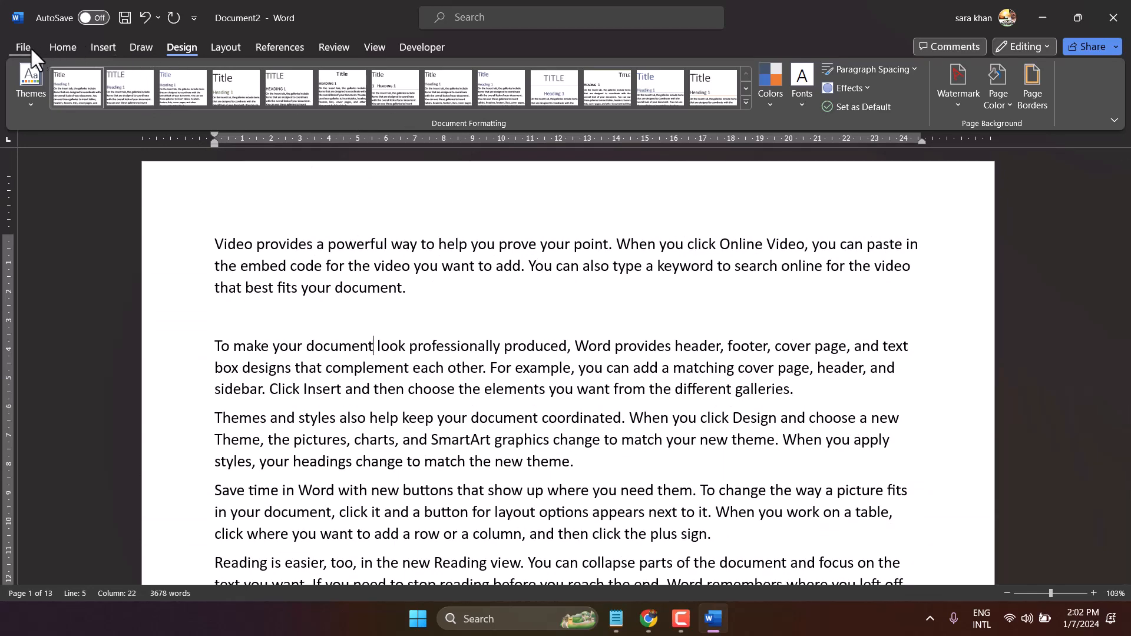
Step: Untick 'Never change the document page color' in Word Options General and apply it
click(23, 47)
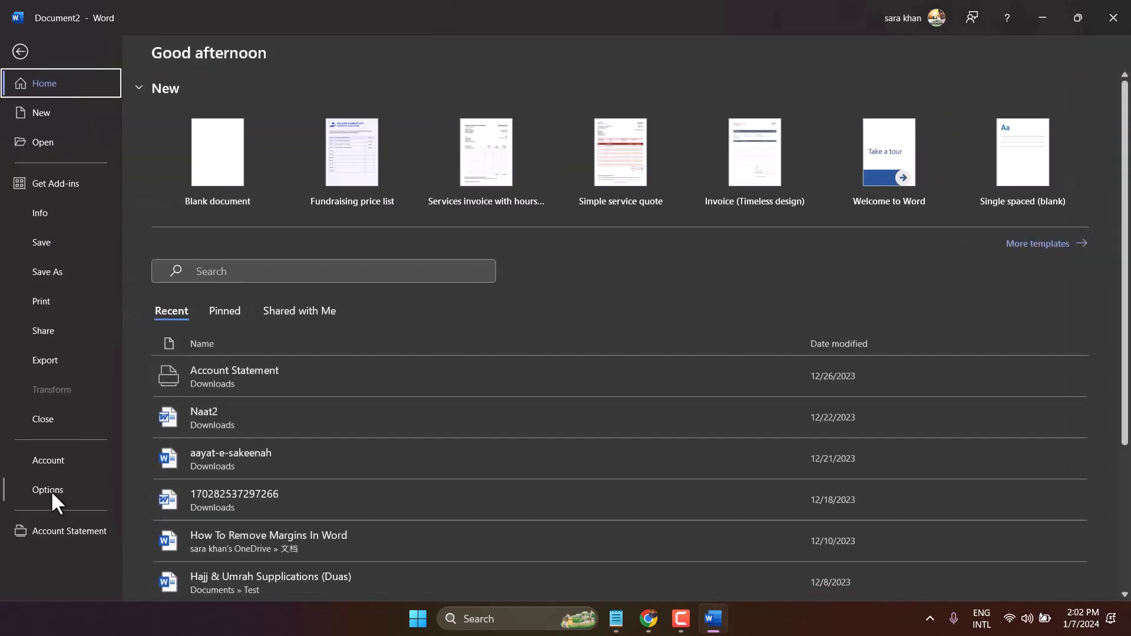
click(48, 490)
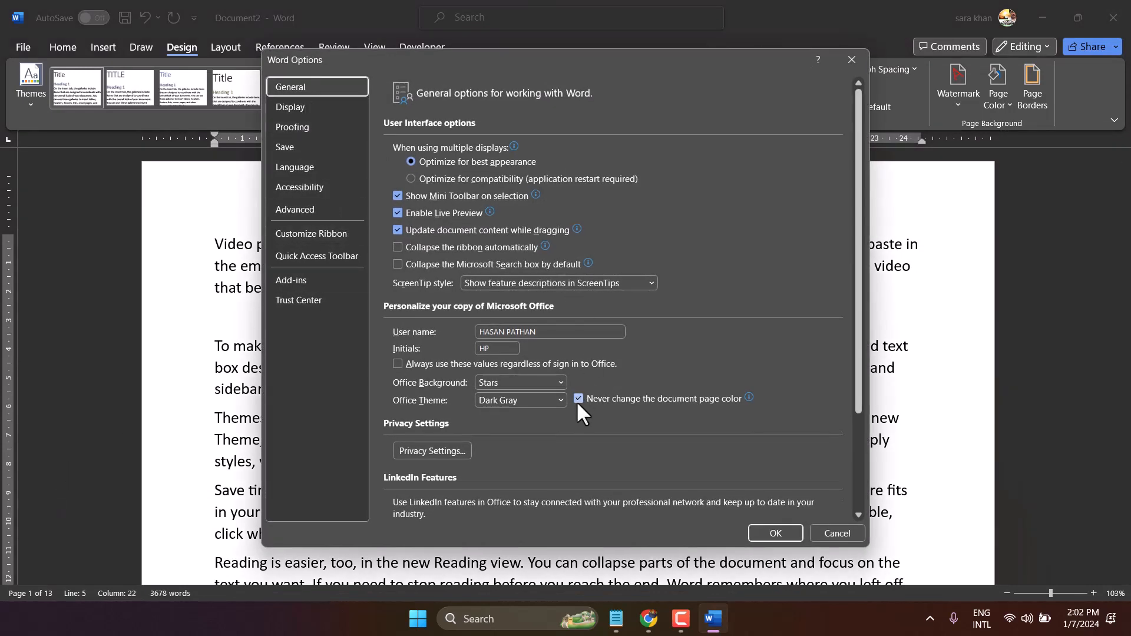
click(578, 399)
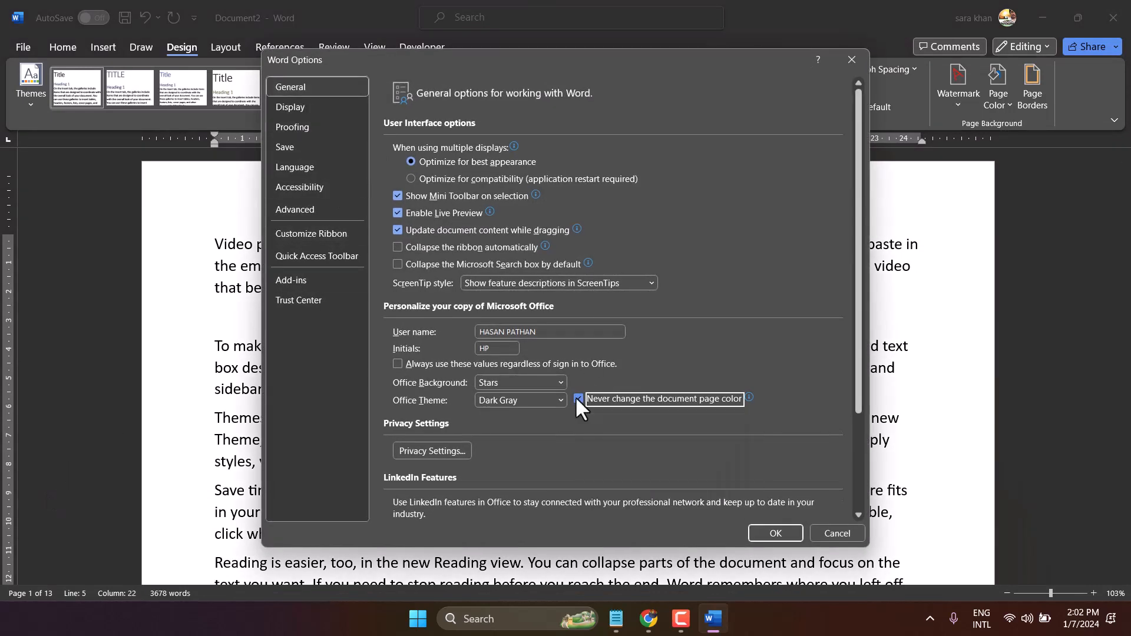
click(577, 398)
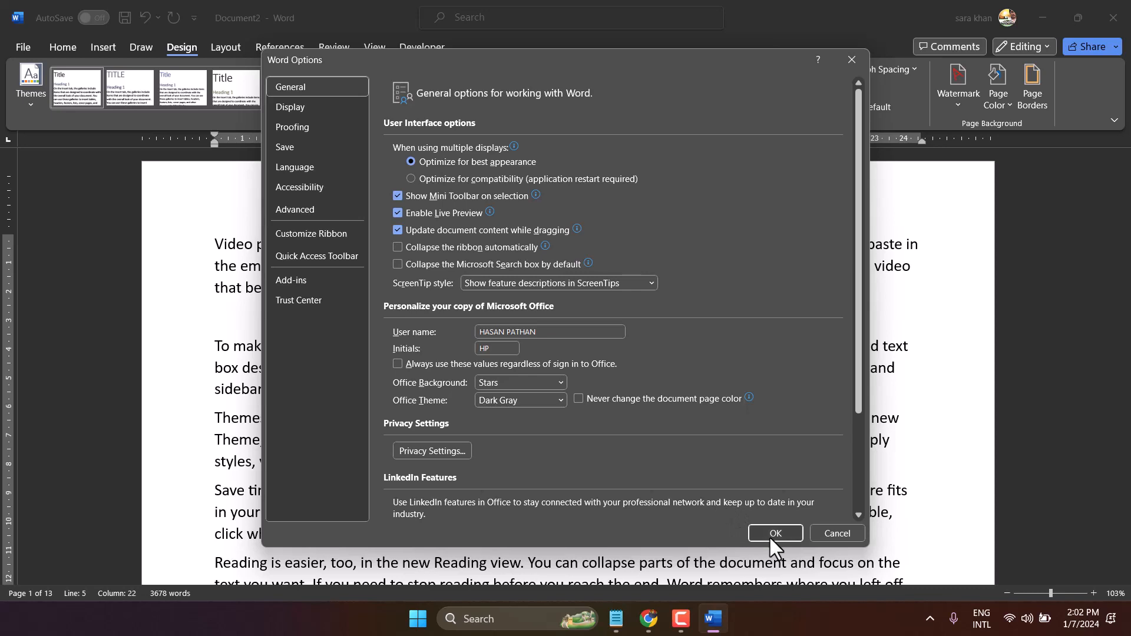
click(774, 533)
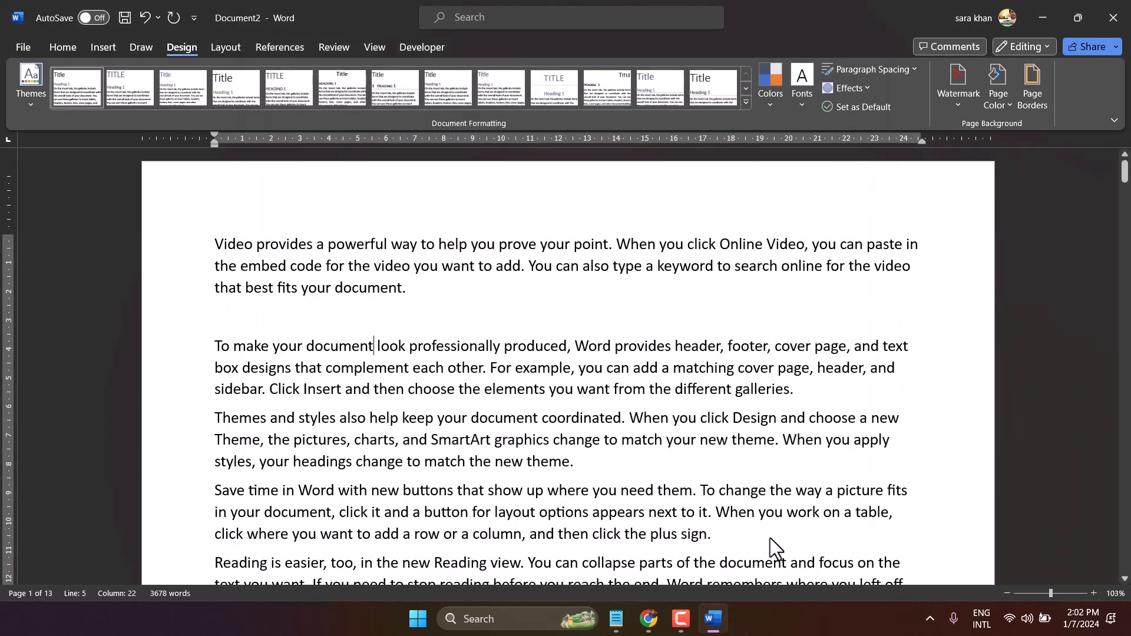
click(23, 47)
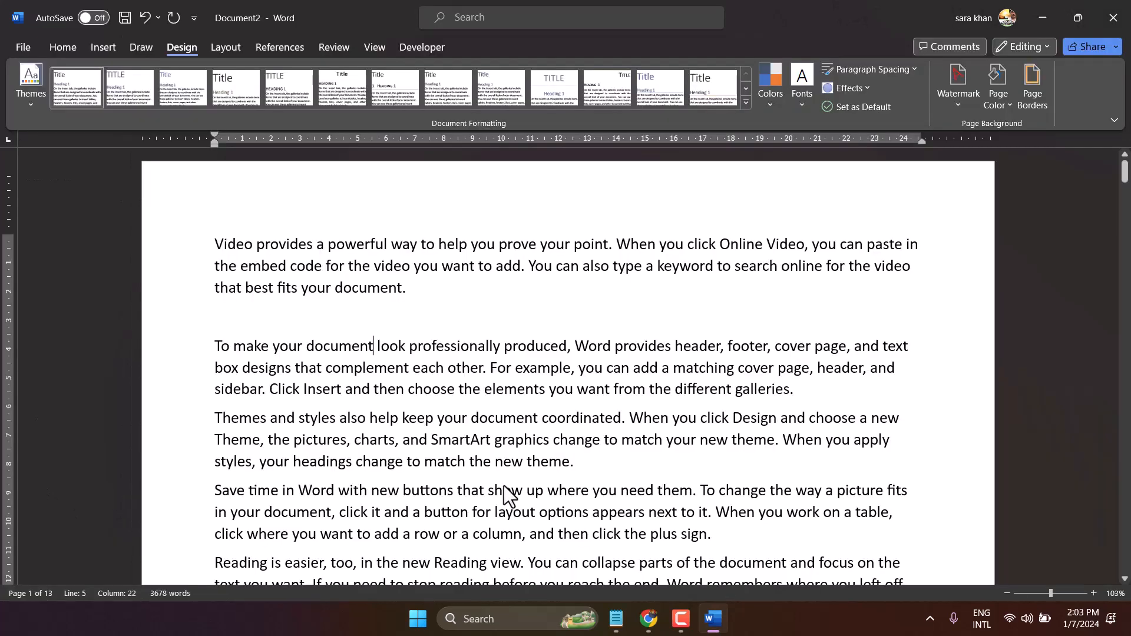
Step: Set the Office Theme to Black in Word Options and apply it
click(561, 400)
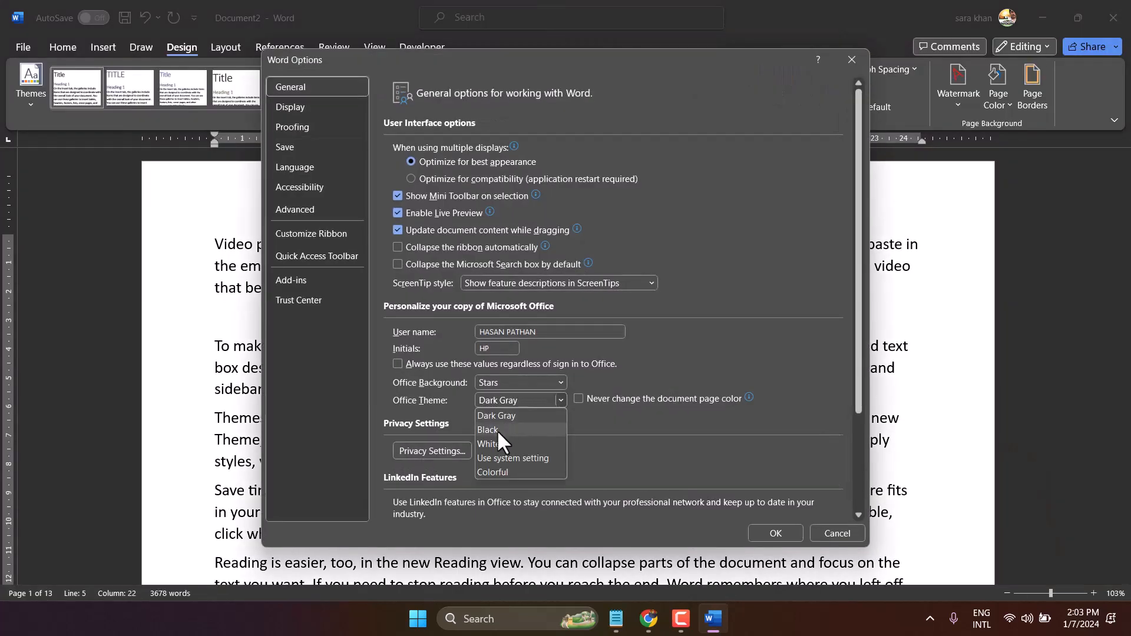
click(488, 430)
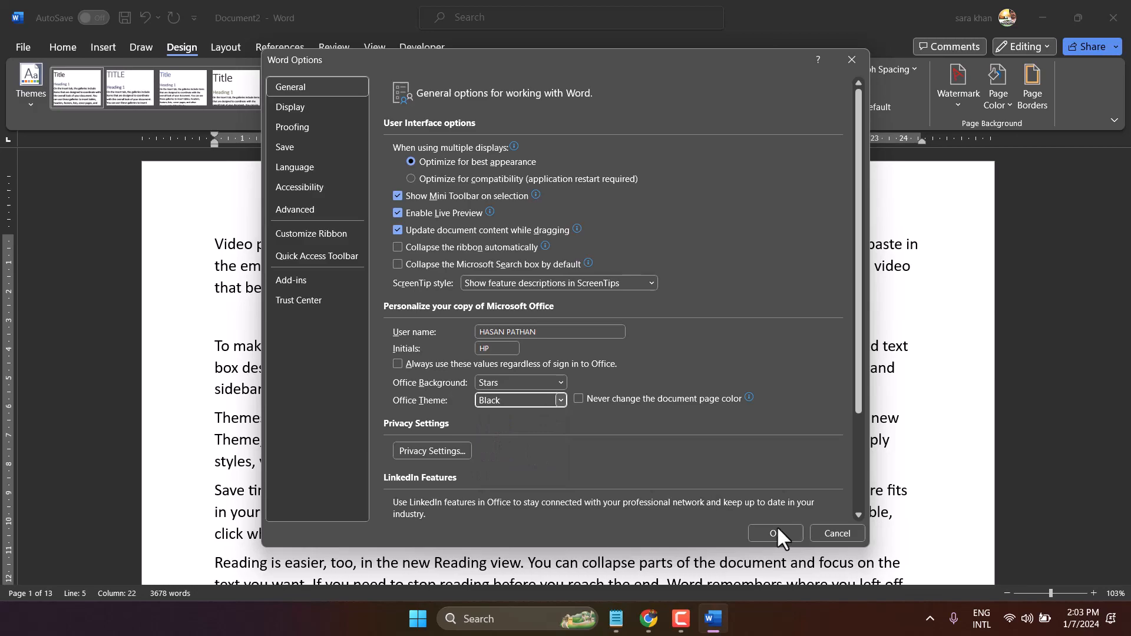
click(774, 533)
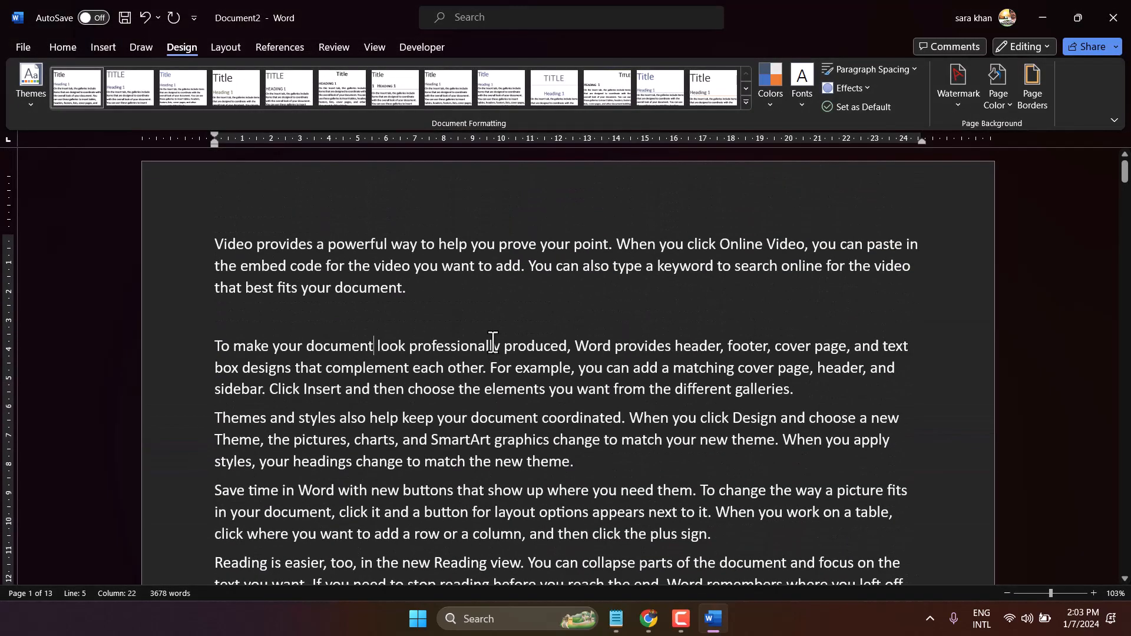
click(23, 48)
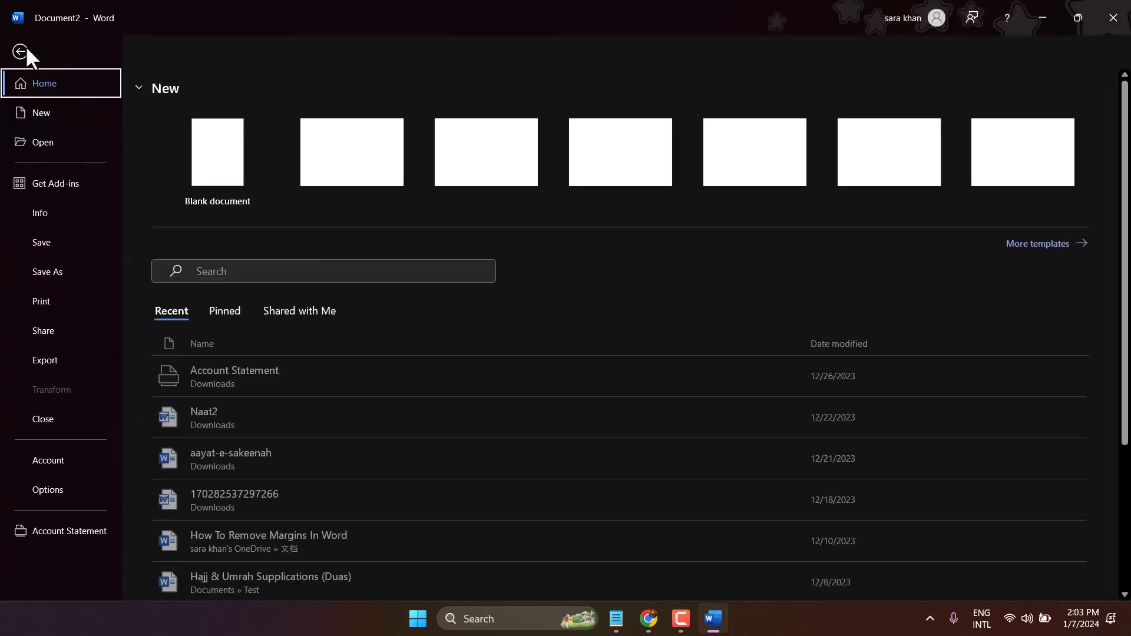
Step: Re-enable 'Never change the document page color' in Word Options and apply it
click(48, 489)
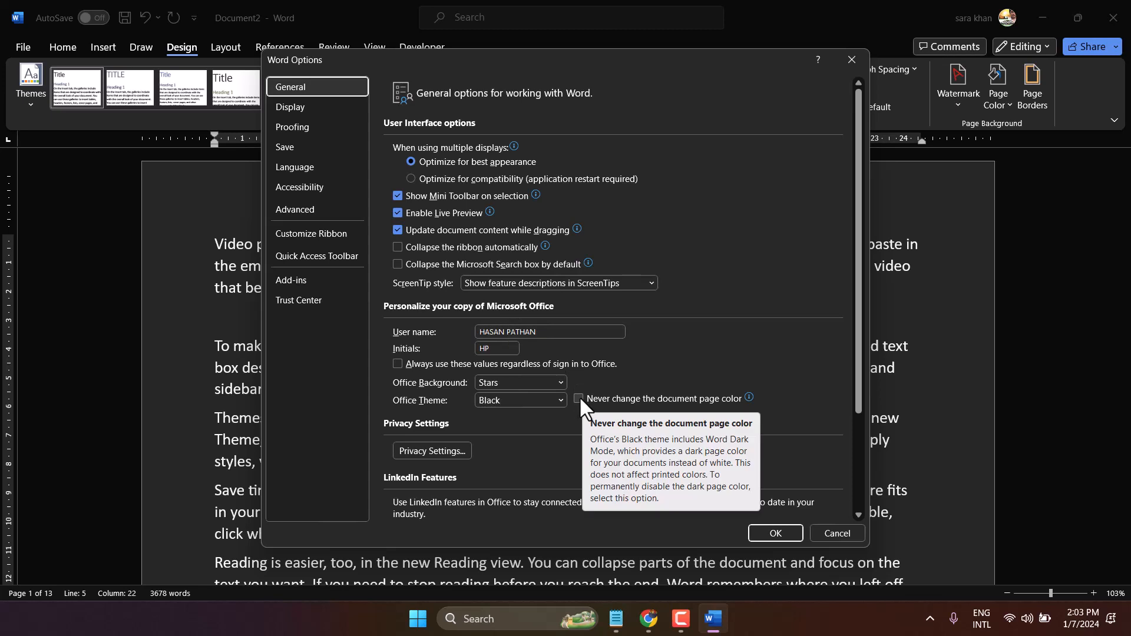
mouse_move(682, 419)
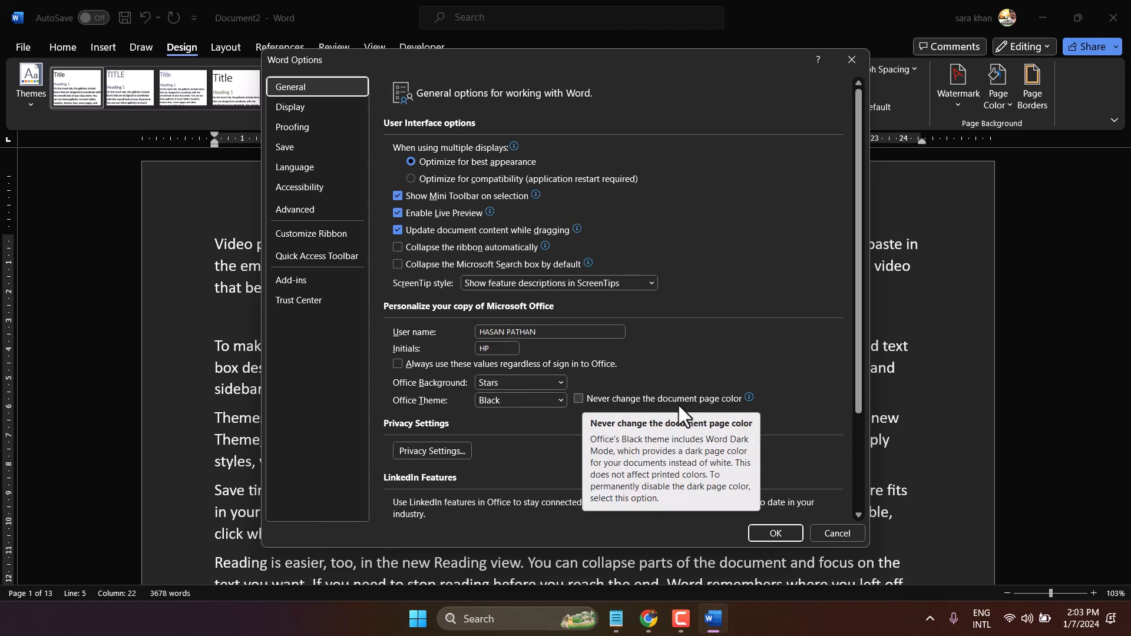
click(578, 398)
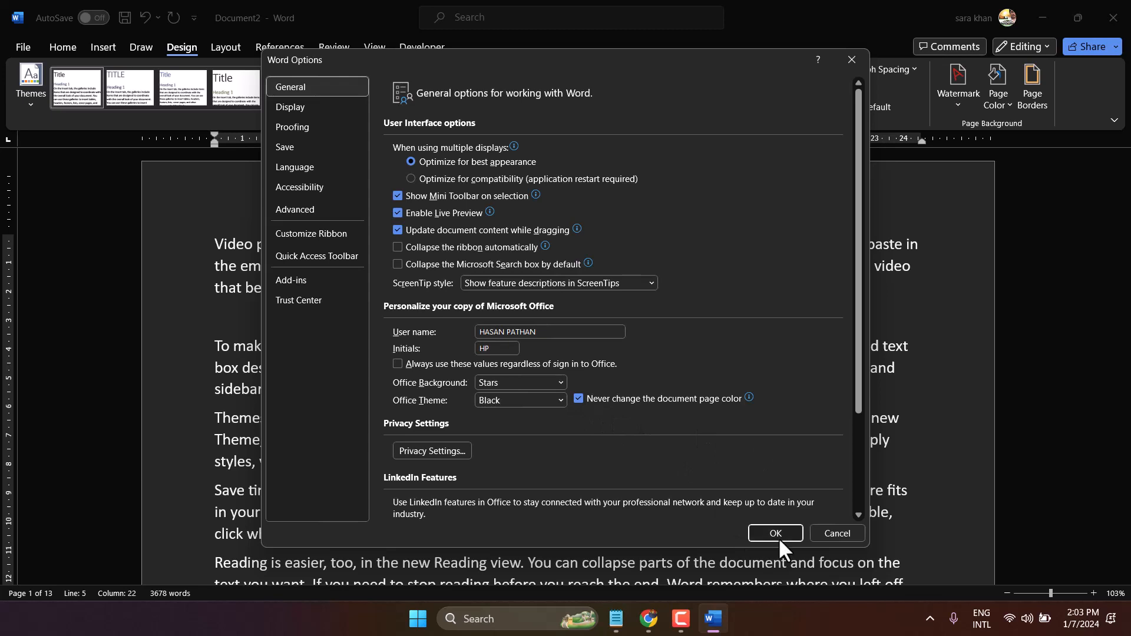
click(774, 533)
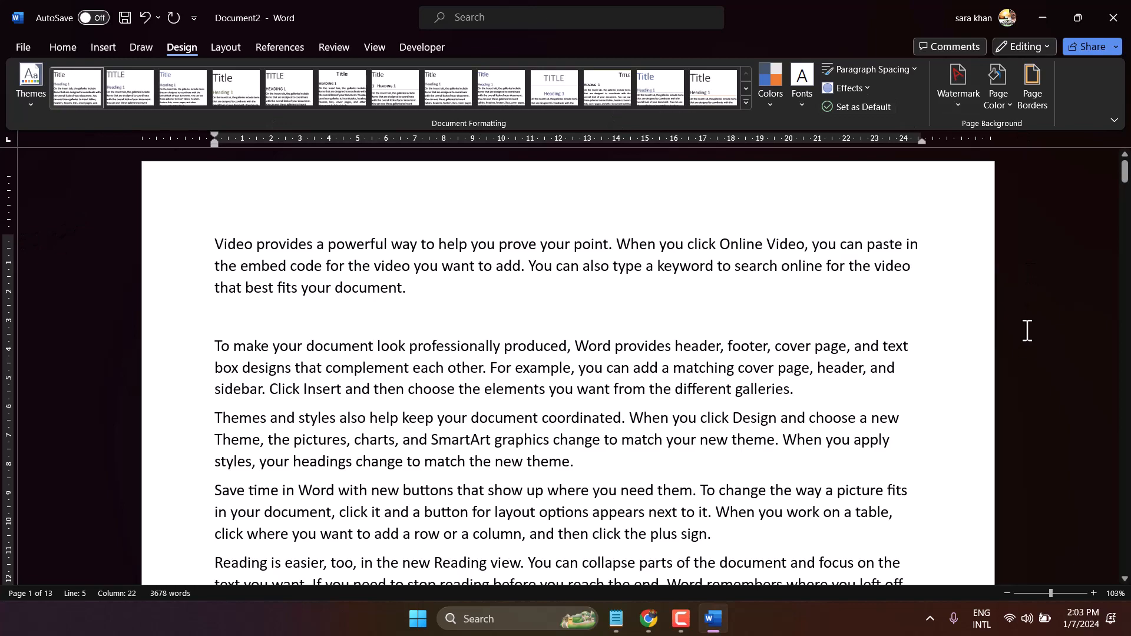
mouse_move(430, 280)
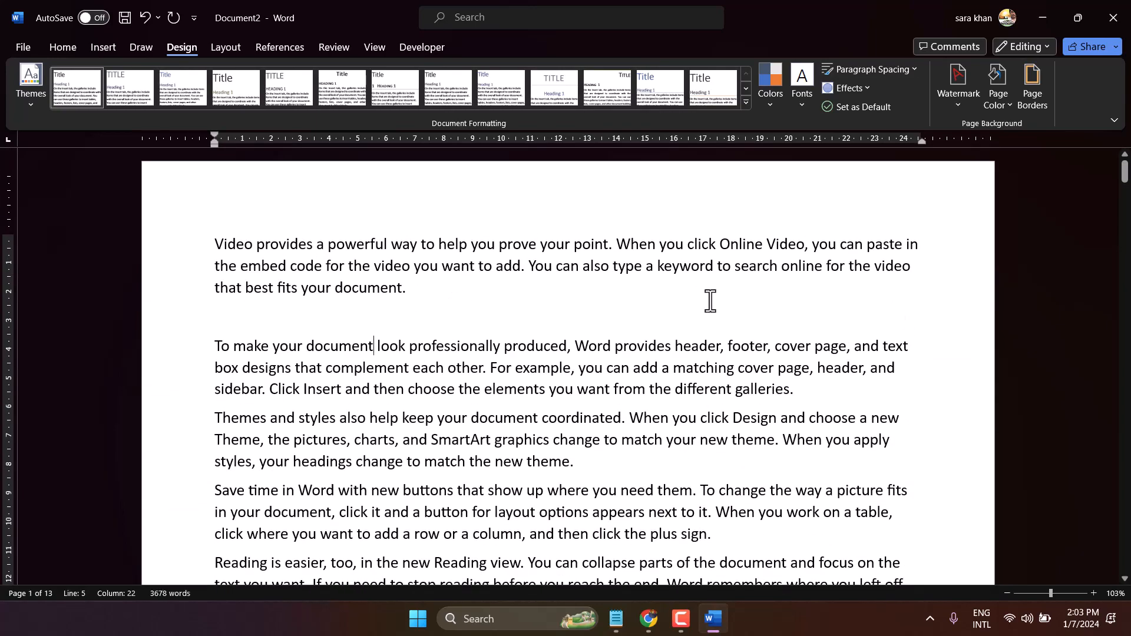
mouse_move(709, 298)
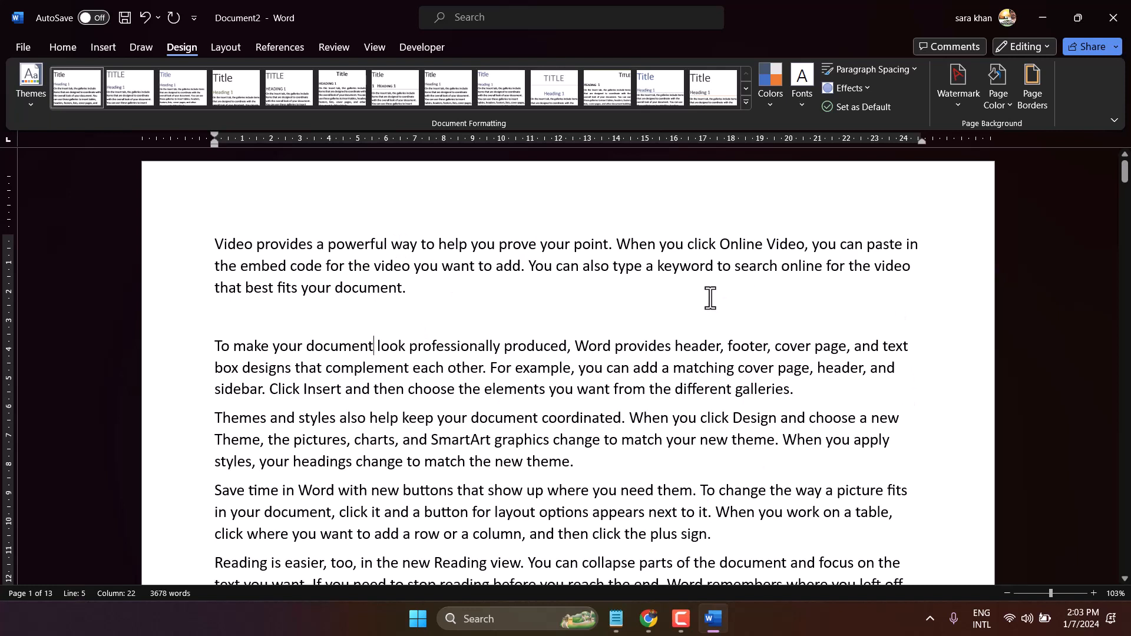